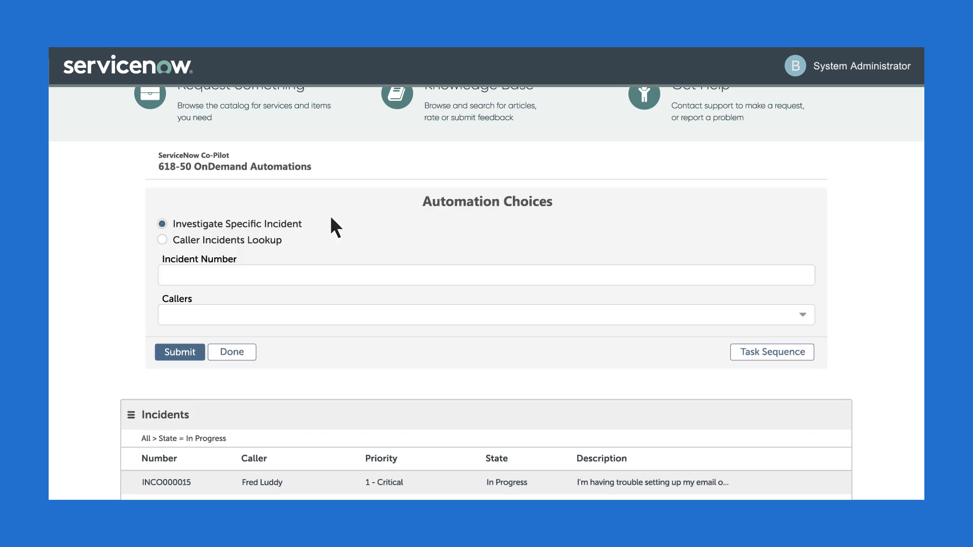
# Step: Choose Caller Incidents Lookup and select the caller whose incidents to look up
pyautogui.click(163, 241)
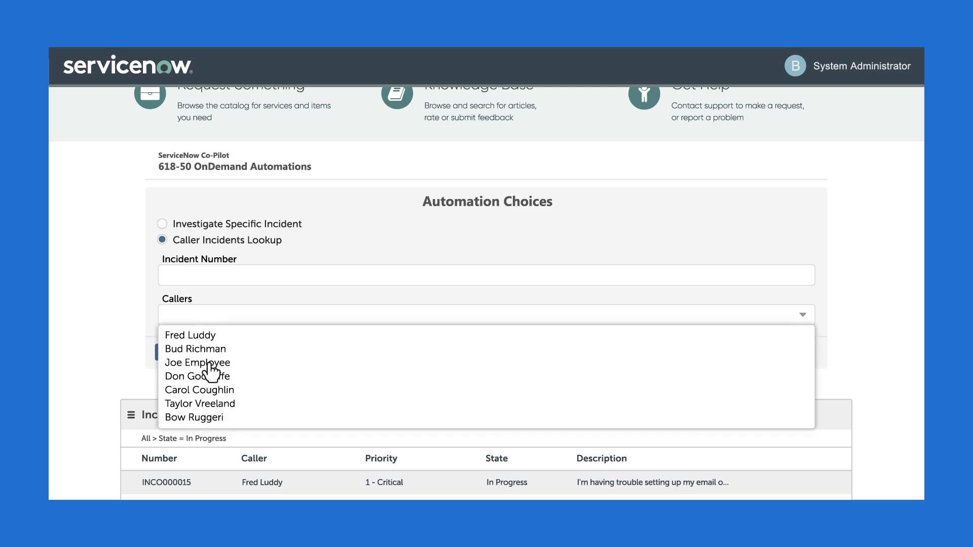
pyautogui.click(179, 352)
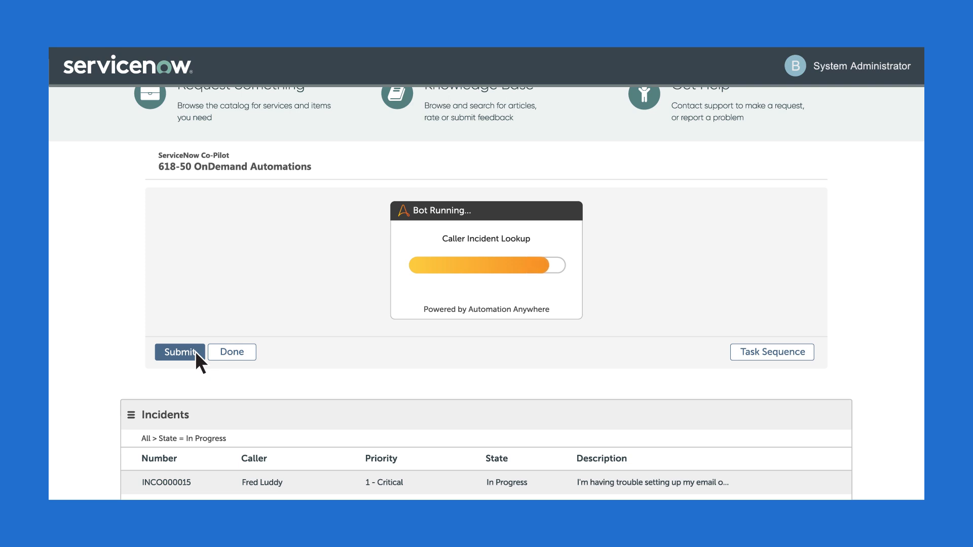
# Step: Submit the lookup and select cases INCO000031, INCO000051 and INCO000003
pyautogui.click(179, 352)
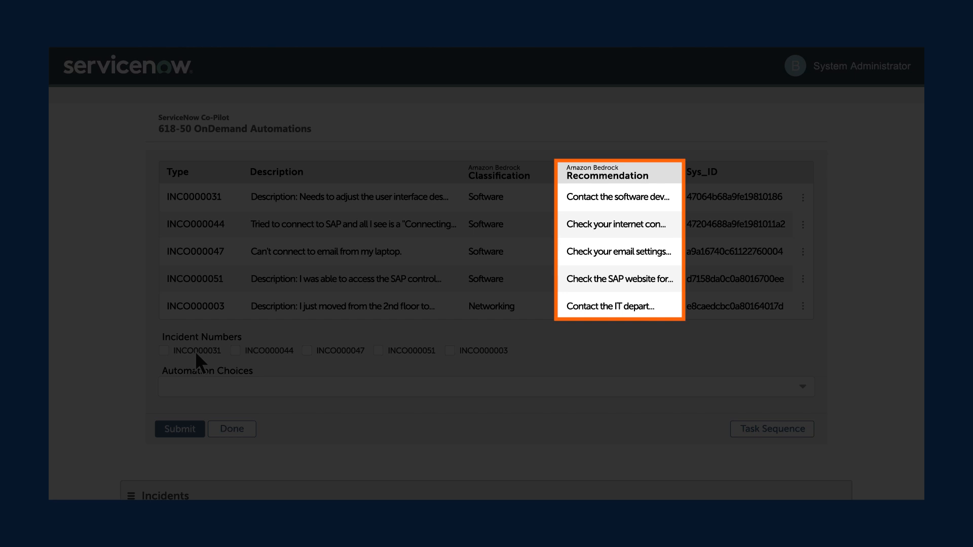
pyautogui.moveTo(176, 363)
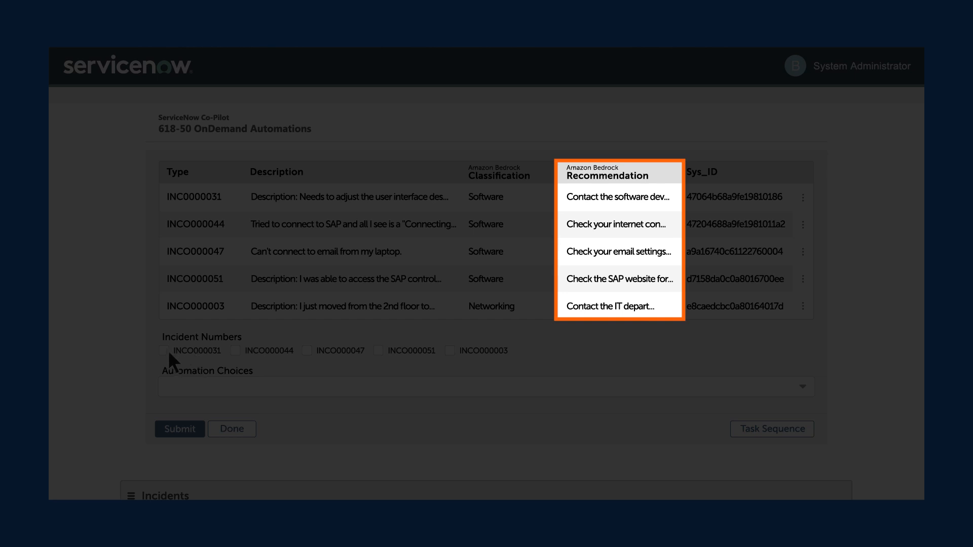
pyautogui.click(165, 350)
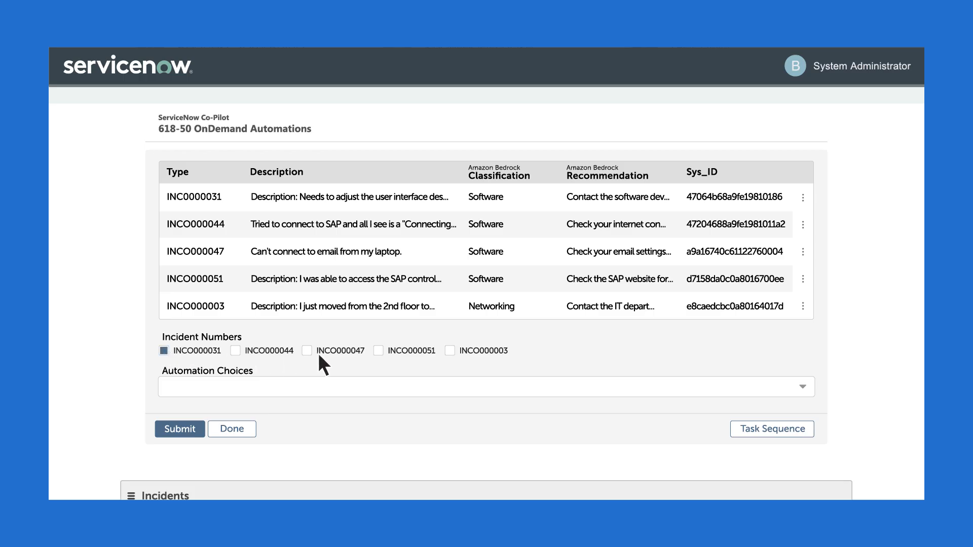
pyautogui.click(378, 350)
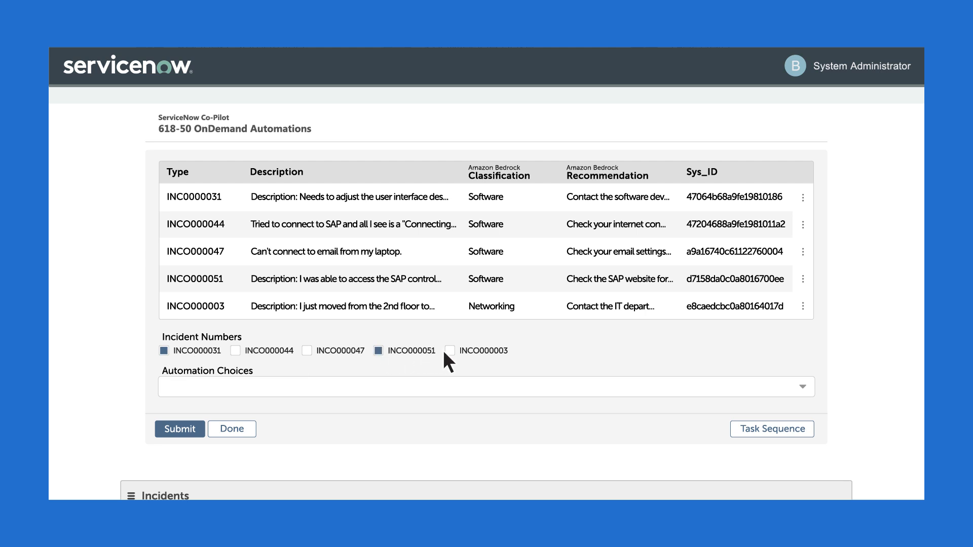
pyautogui.click(449, 351)
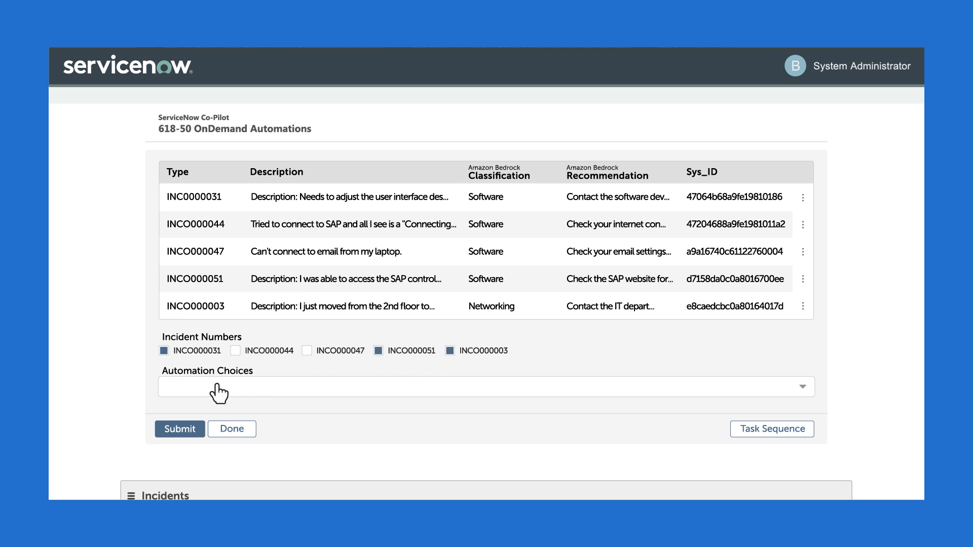
# Step: Choose Email Response from the Automation Choices for the selected cases
pyautogui.click(487, 386)
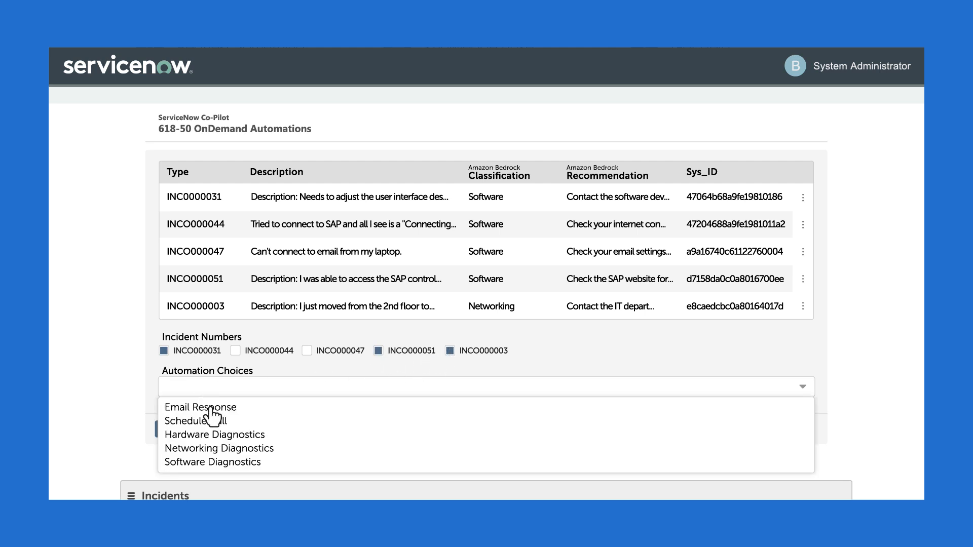
pyautogui.click(200, 408)
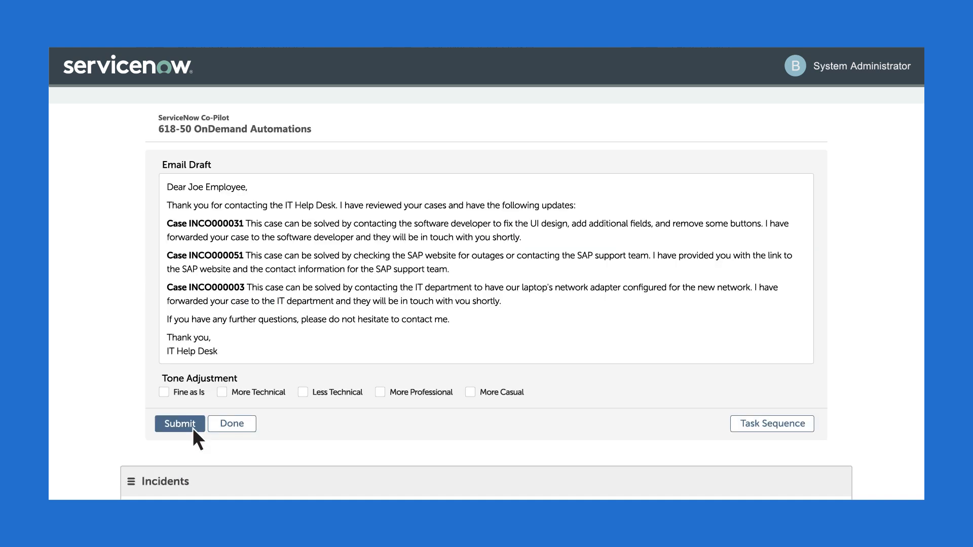
# Step: Generate the email draft with a More Technical tone and return to the remaining incidents
pyautogui.click(222, 393)
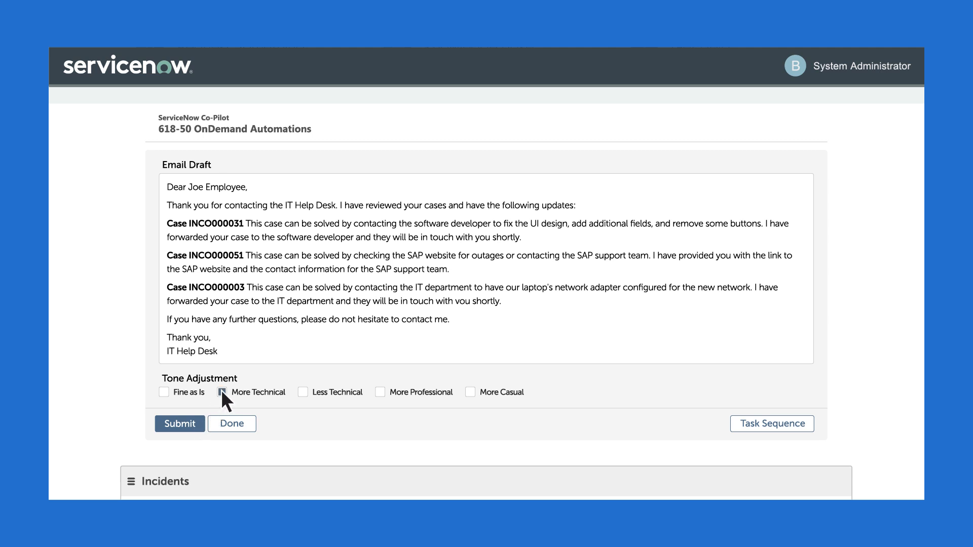
pyautogui.click(226, 391)
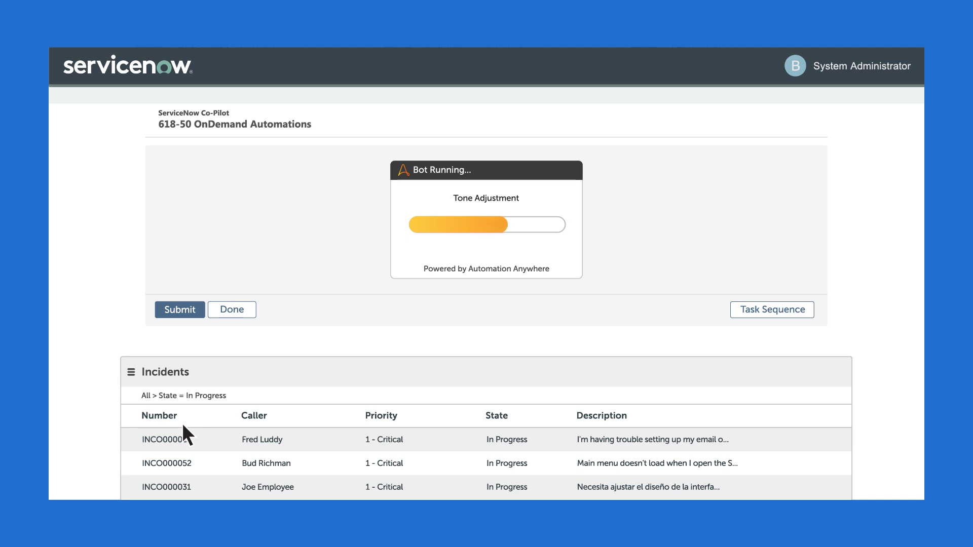
pyautogui.scroll(-3)
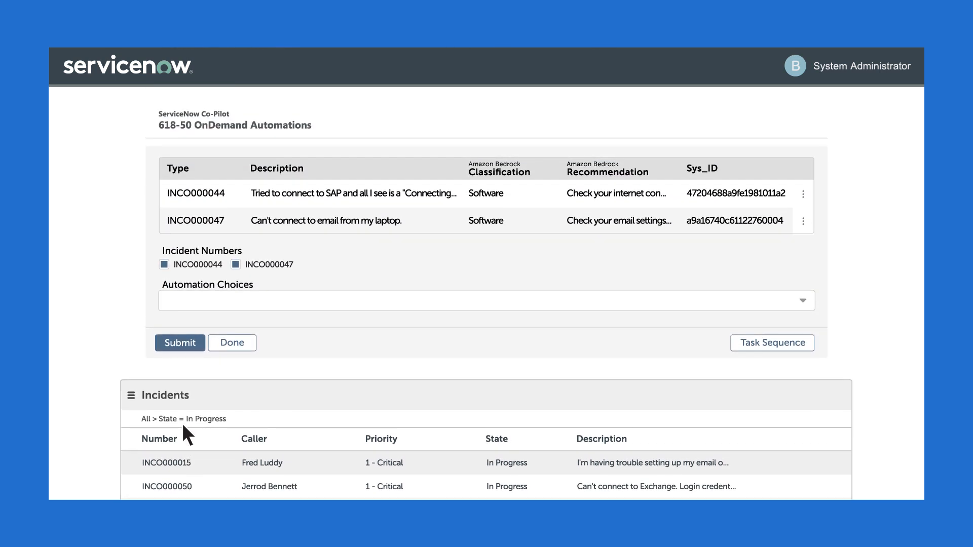
pyautogui.click(485, 301)
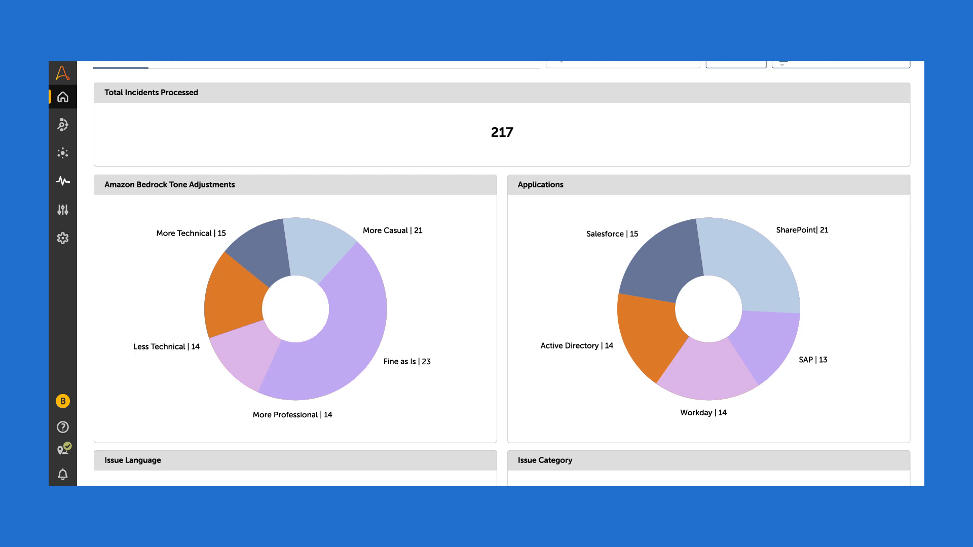
# Step: Scroll the Bot Insight dashboard down to the Issue Language and Issue Category charts
pyautogui.scroll(-3)
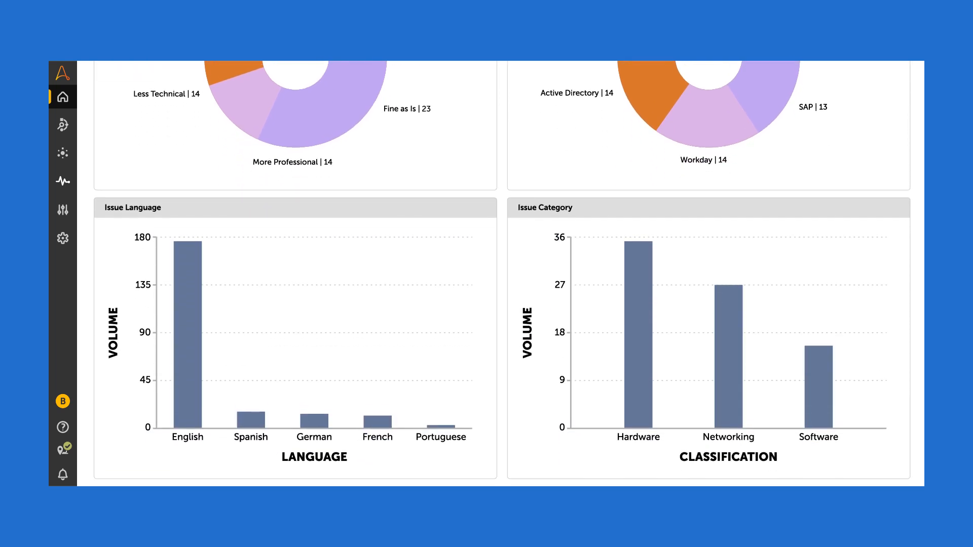
pyautogui.scroll(-3)
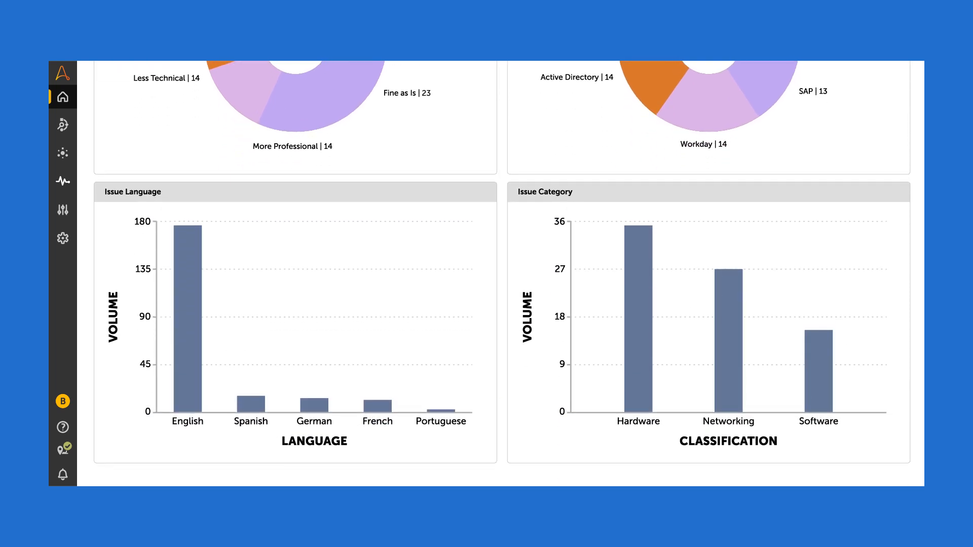